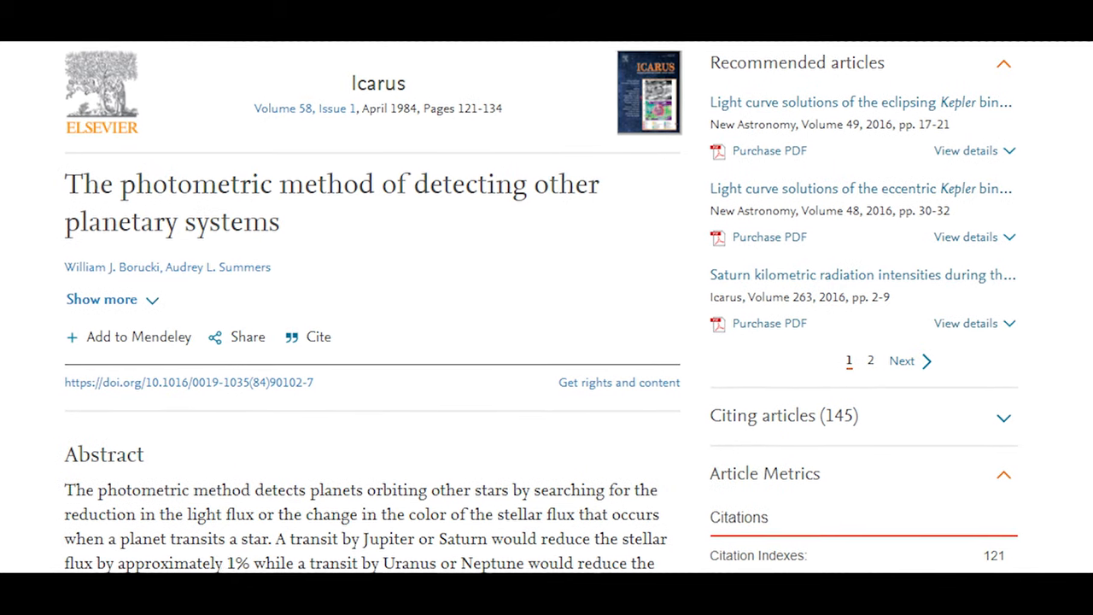
{"action": "scroll", "scroll_direction": "down", "scroll_amount": 3}
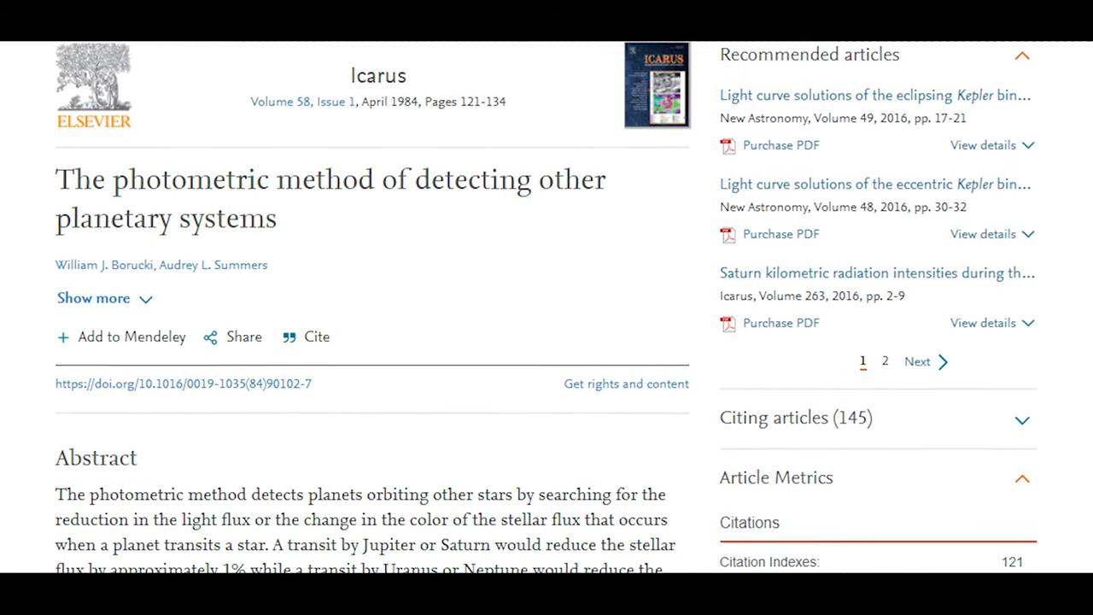
{"action": "scroll", "scroll_direction": "down", "scroll_amount": 3}
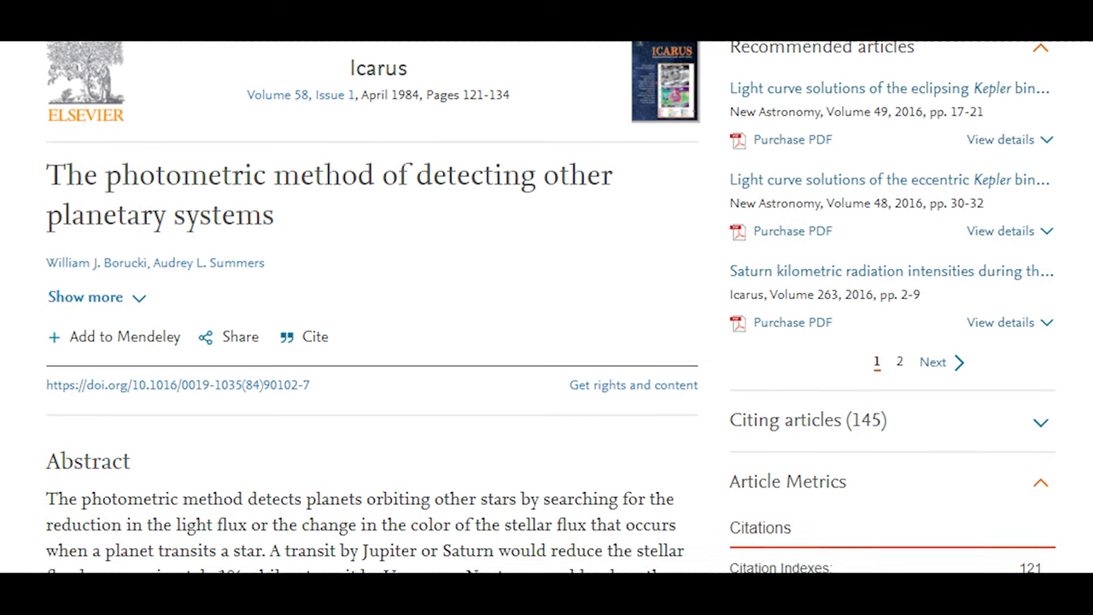
{"action": "scroll", "scroll_direction": "down", "scroll_amount": 3}
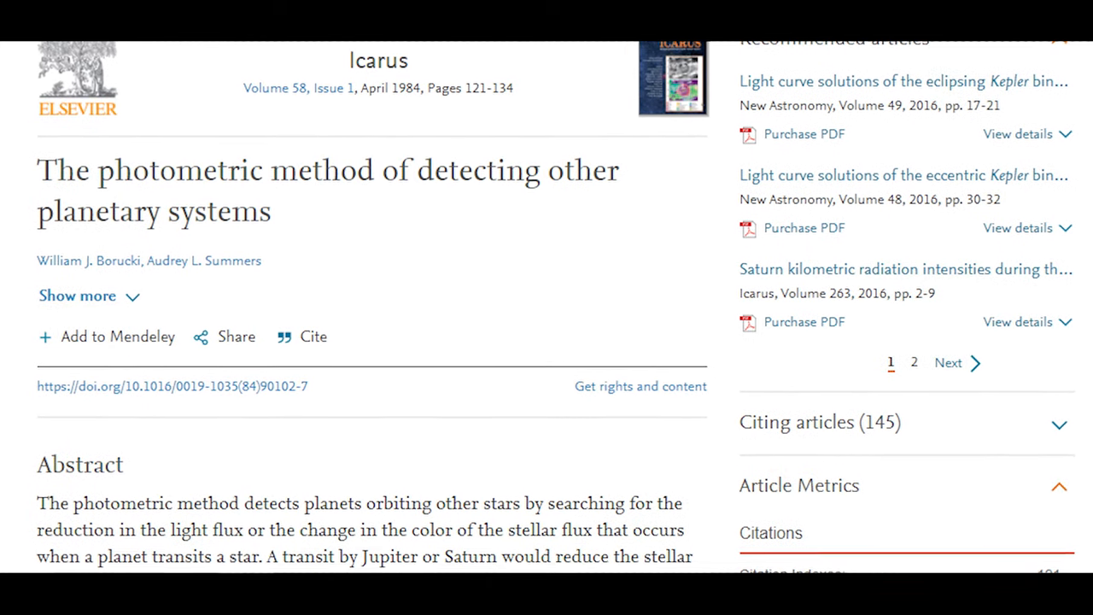